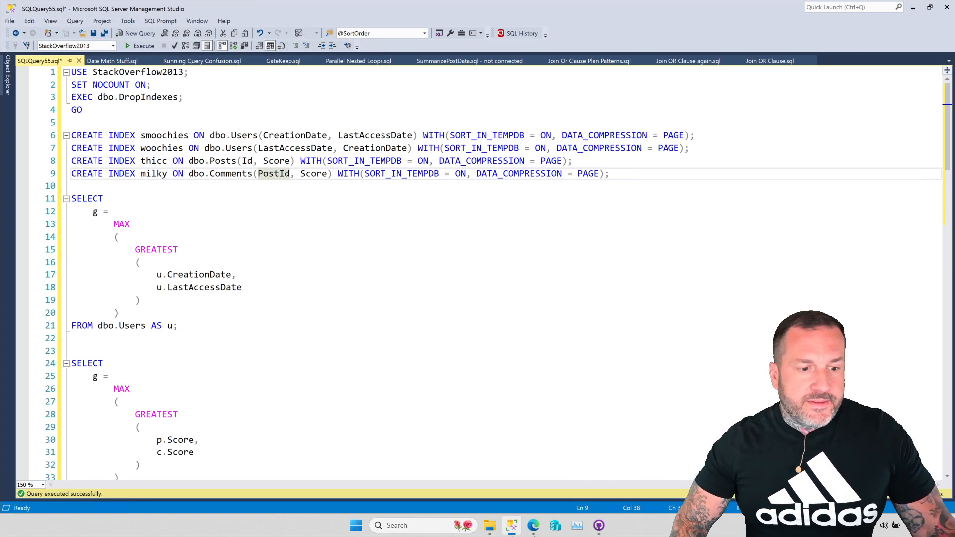
Execute both GREATEST queries, returning a 2018-09-02 latest date and a 28708 top score
click(272, 173)
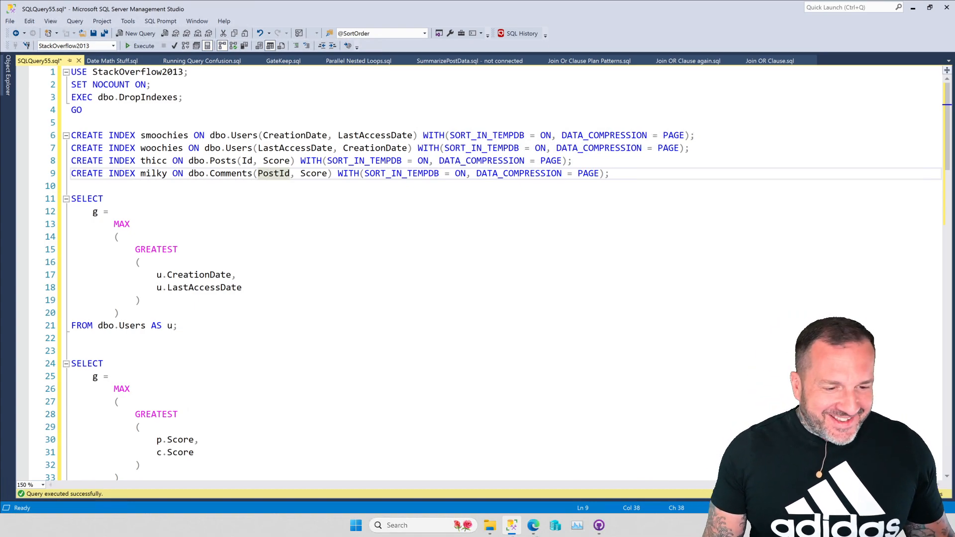
click(292, 350)
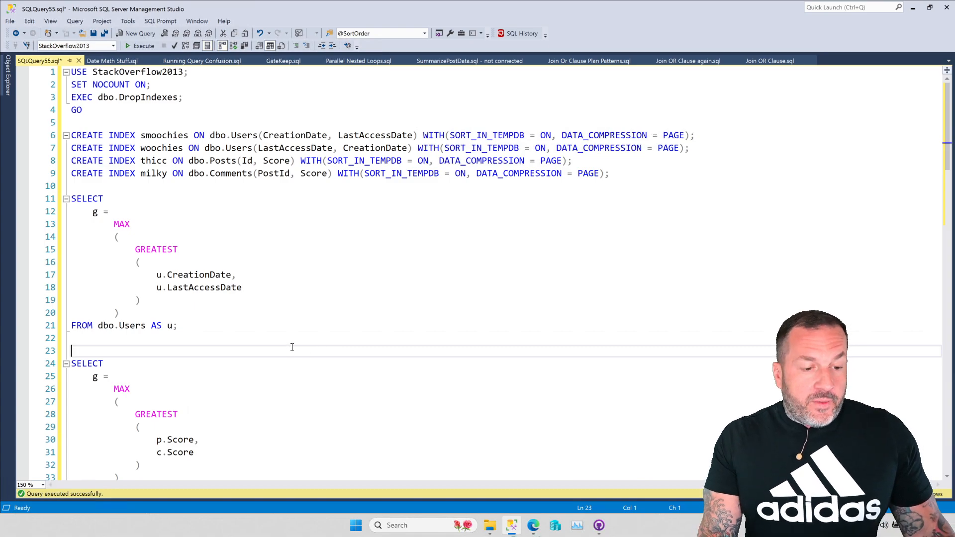
scroll(down, 3)
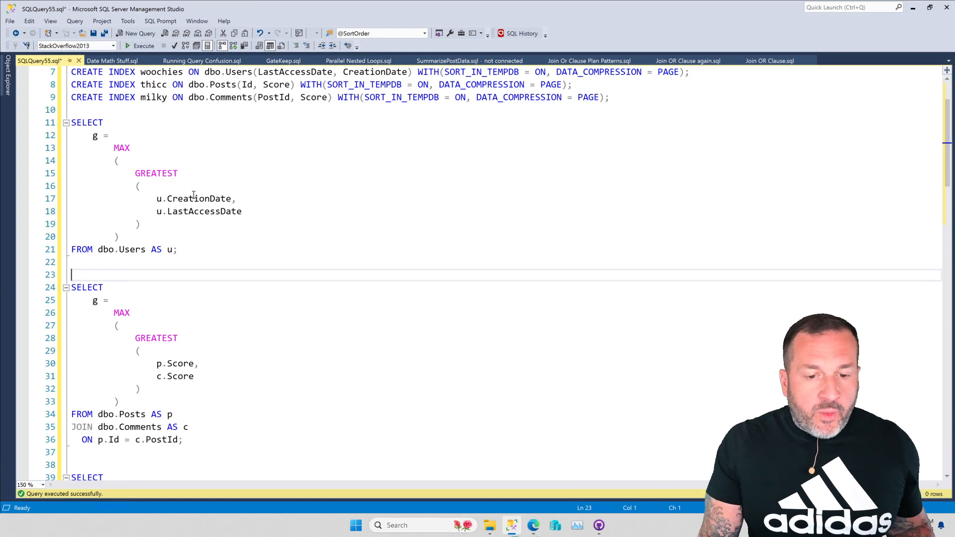
double_click(204, 211)
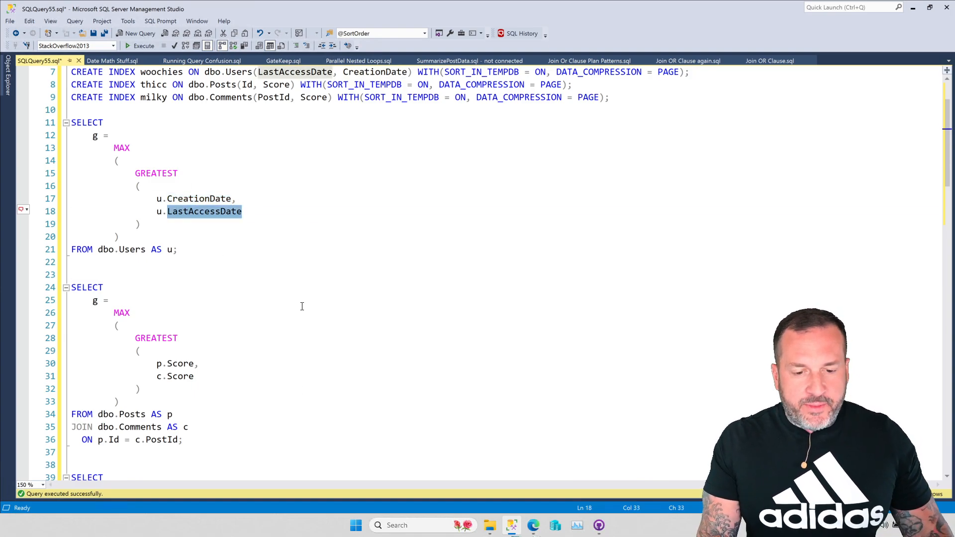
double_click(181, 364)
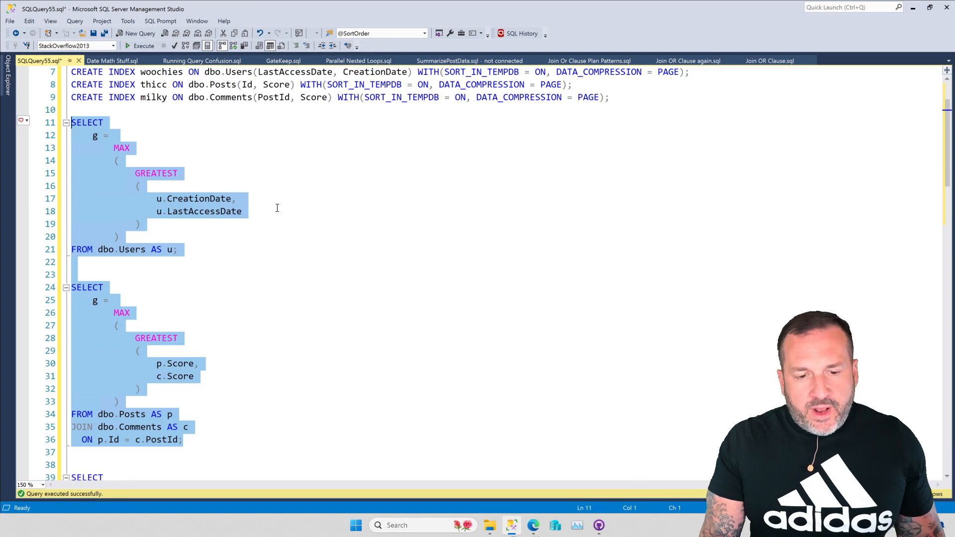
click(141, 46)
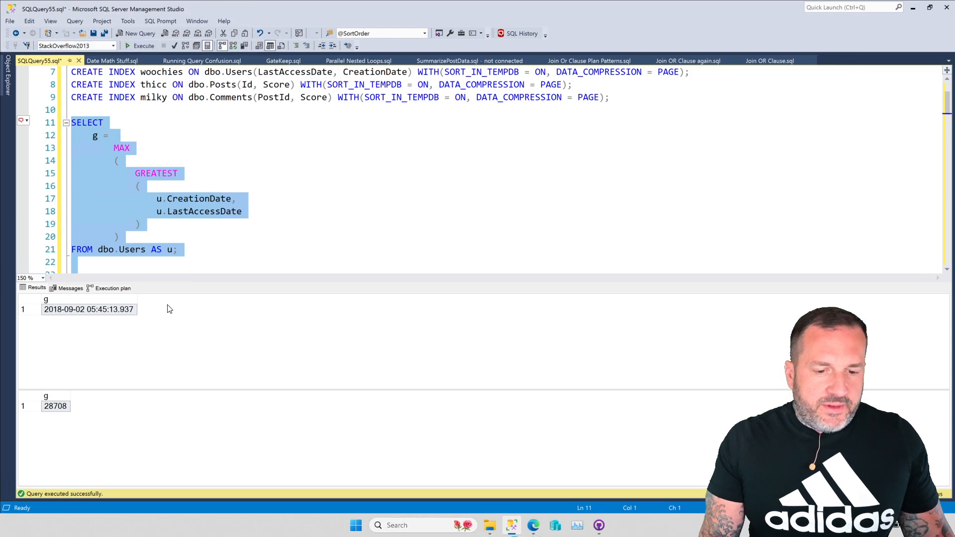
click(113, 287)
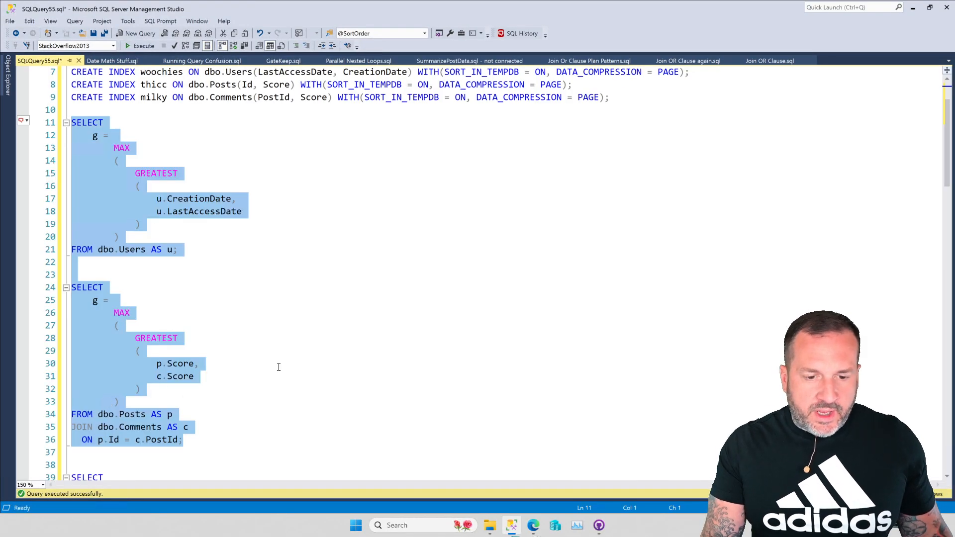
mouse_move(149, 318)
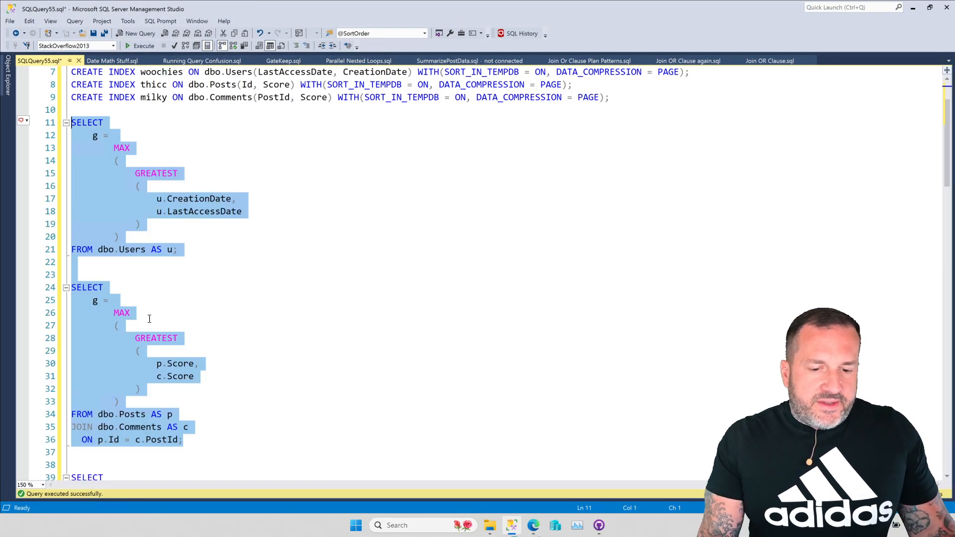
mouse_move(265, 315)
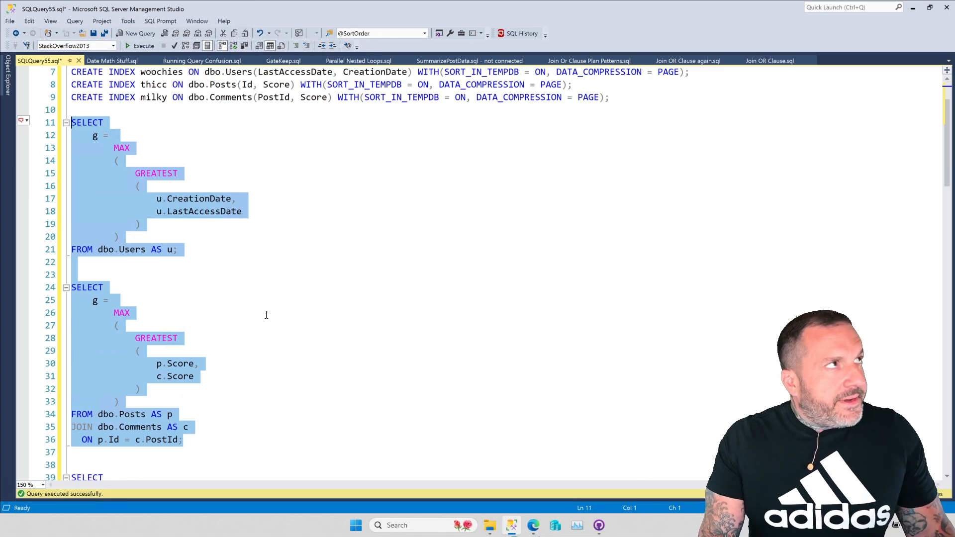
Scroll to and highlight the two CROSS APPLY VALUES rewrites on lines 39–60
scroll(down, 3)
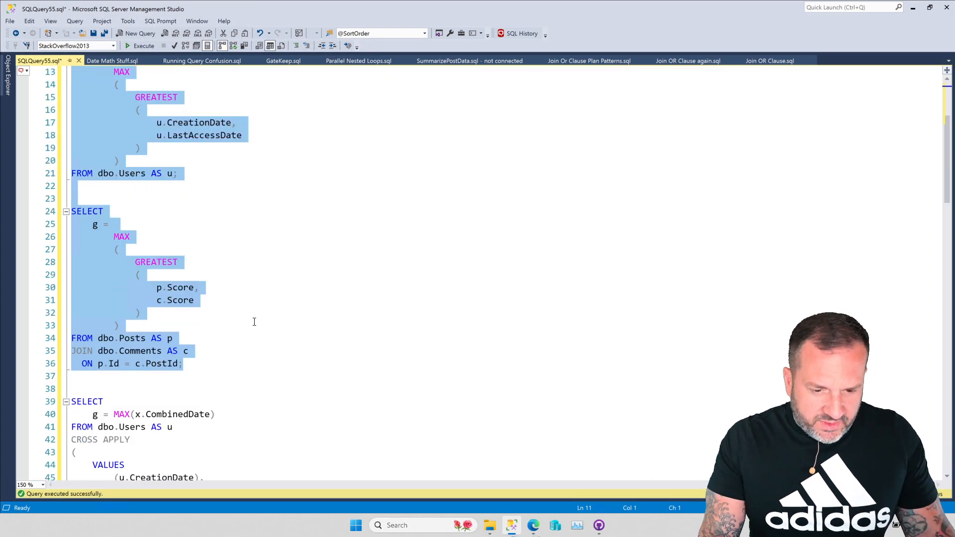
scroll(down, 3)
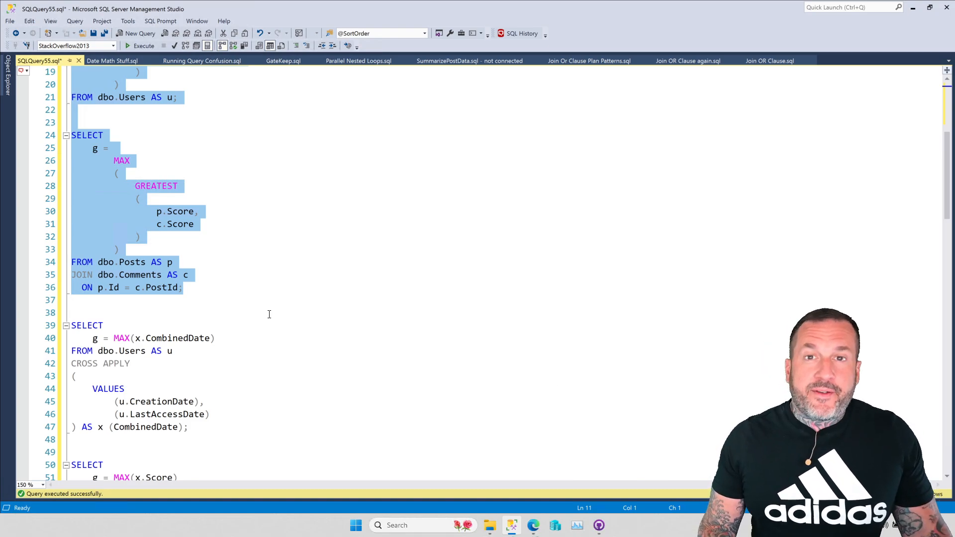
scroll(down, 3)
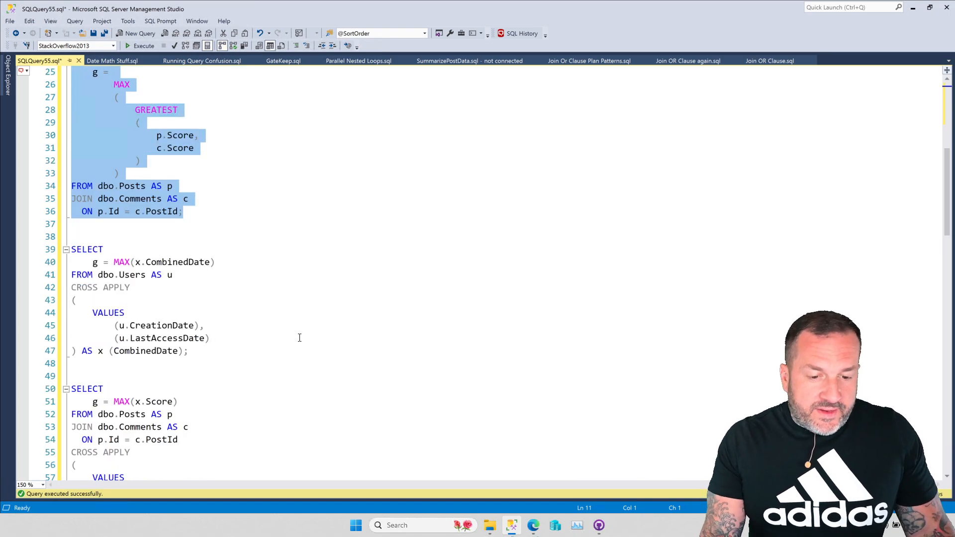
scroll(down, 3)
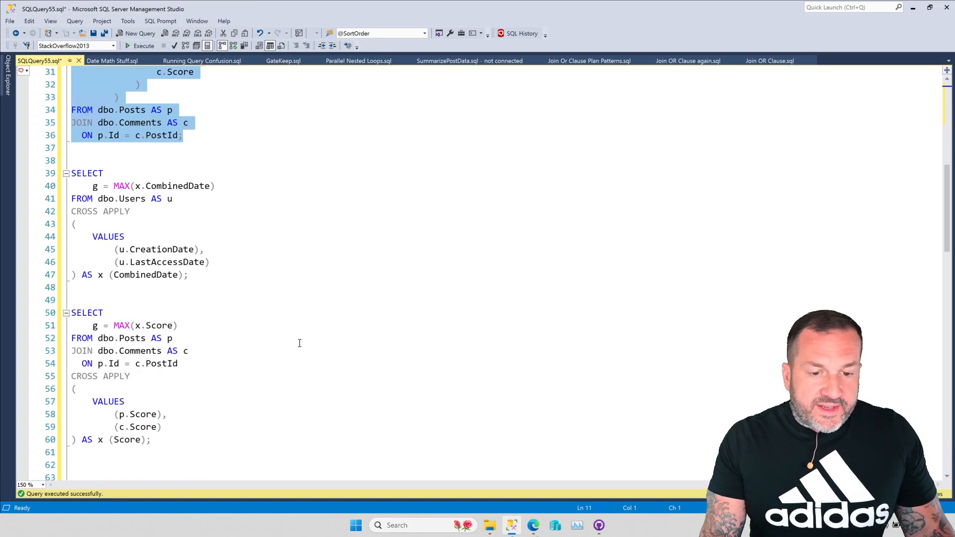
scroll(down, 3)
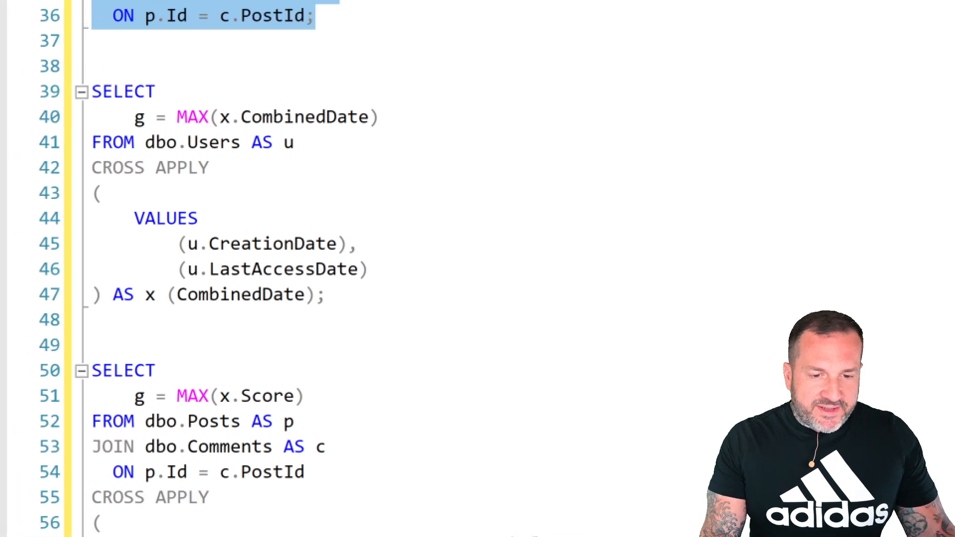
scroll(up, 3)
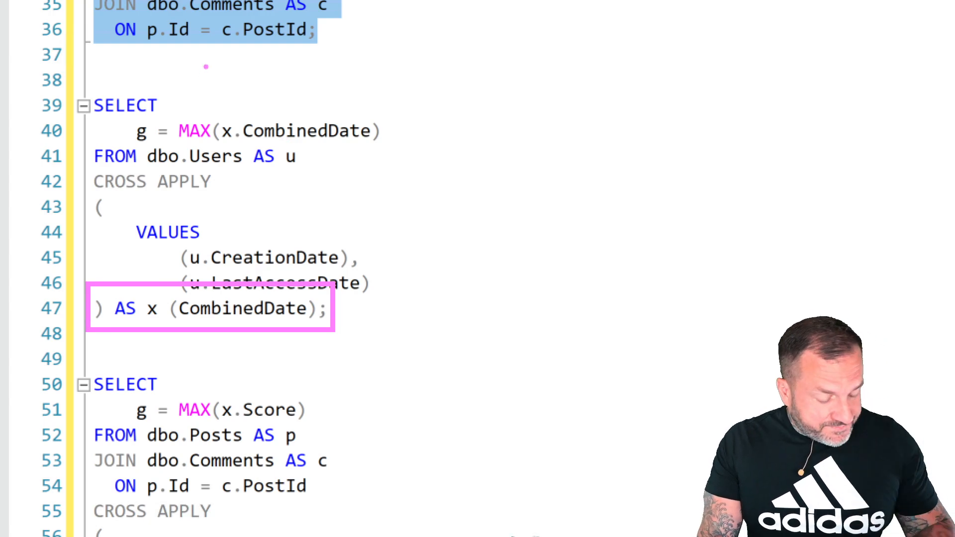
click(209, 307)
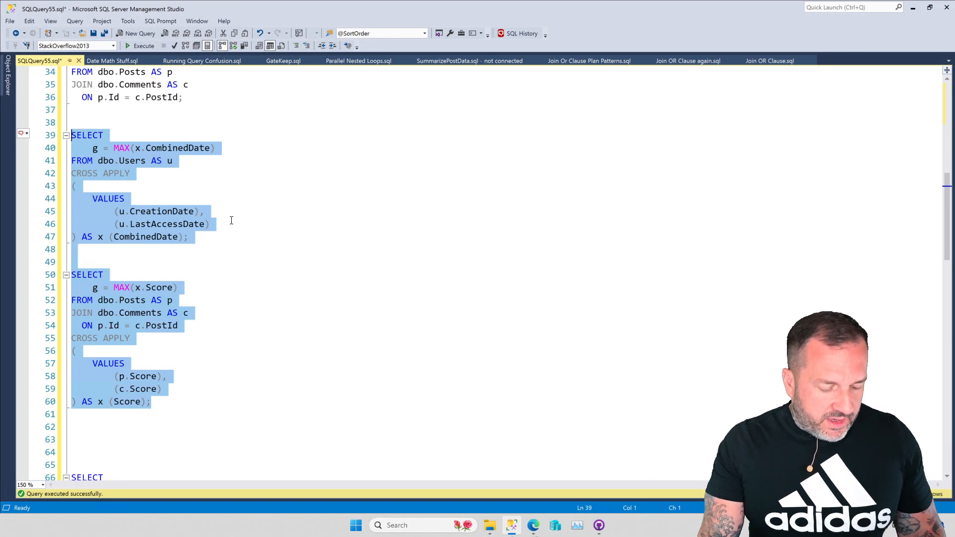
Execute the selected CROSS APPLY VALUES queries, returning the 2018-09-02 latest date
click(143, 46)
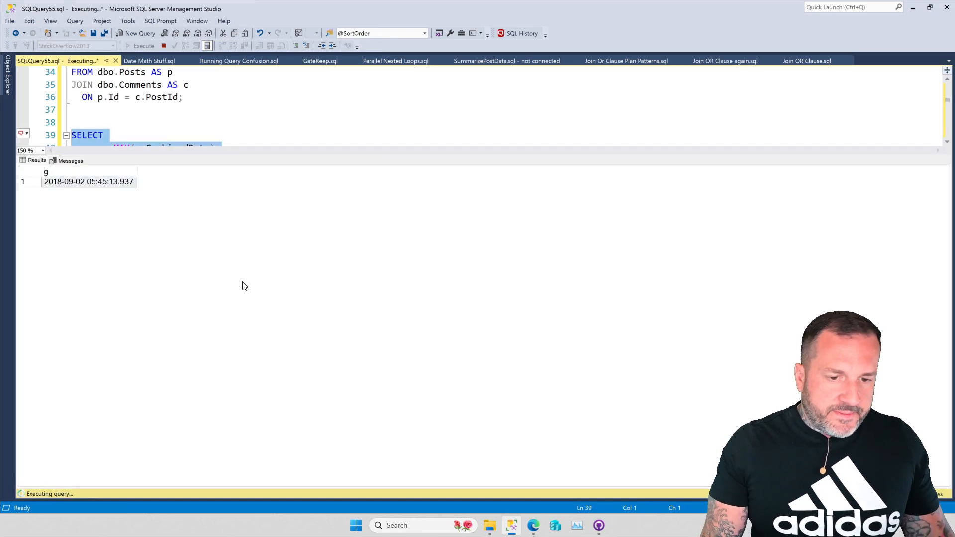
mouse_move(113, 162)
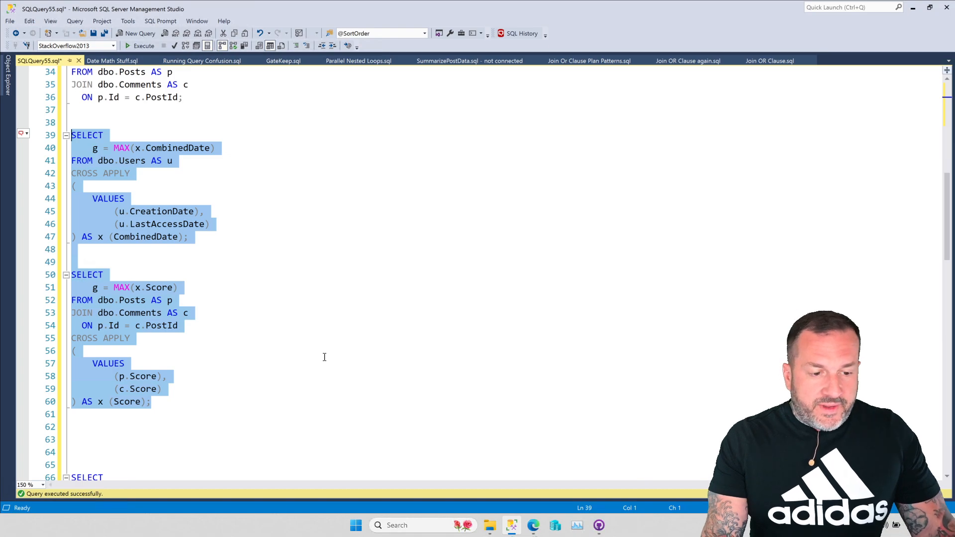
mouse_move(310, 335)
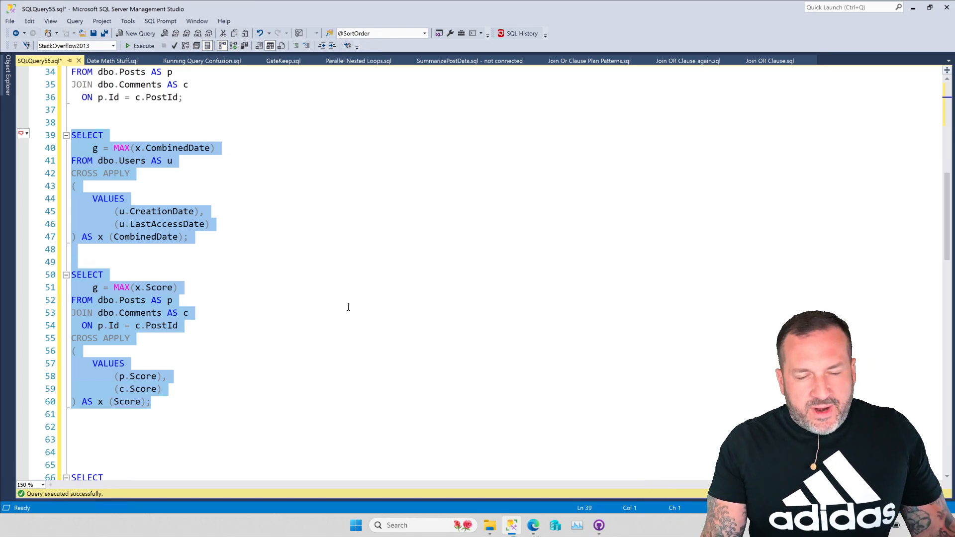
Scroll down to the pre-aggregated Posts–Comments CROSS JOIN query on lines 66–85
scroll(down, 3)
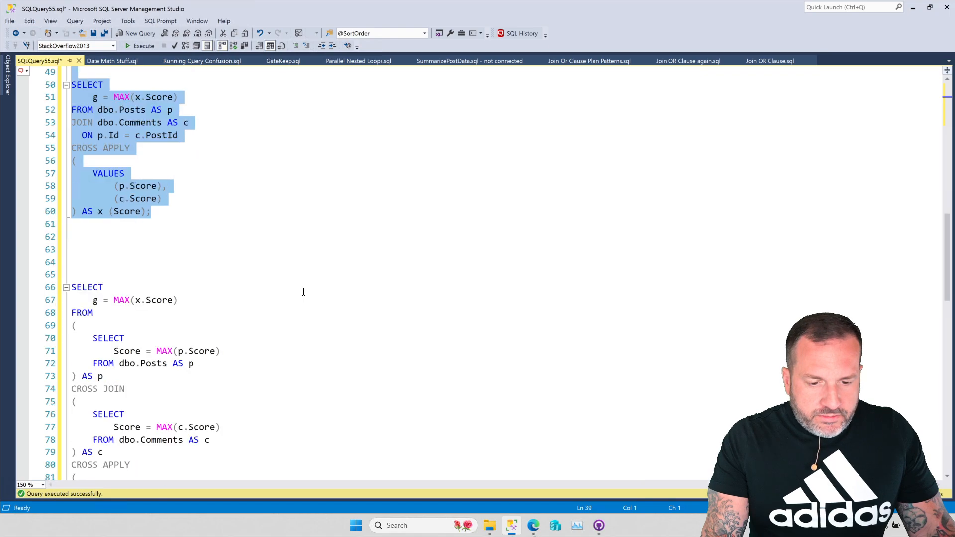
scroll(down, 3)
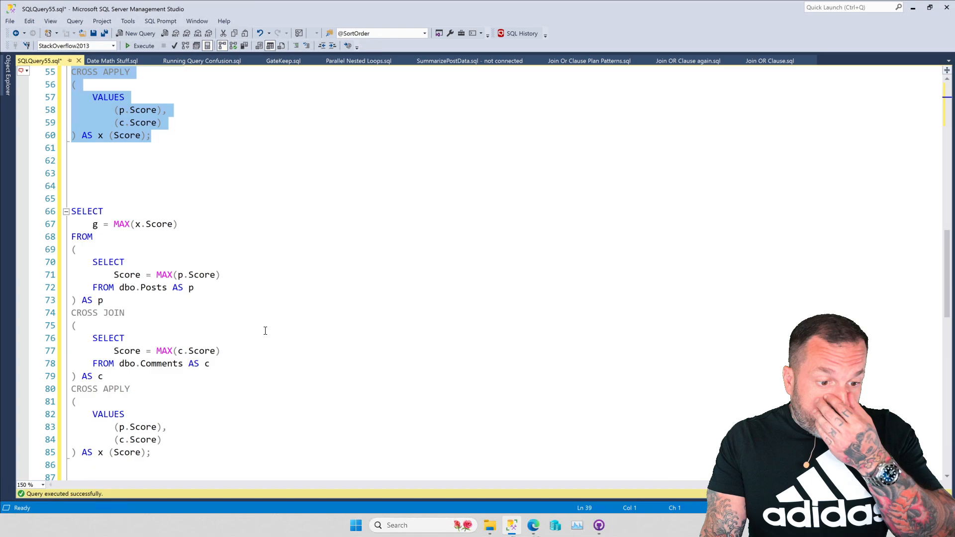
mouse_move(259, 298)
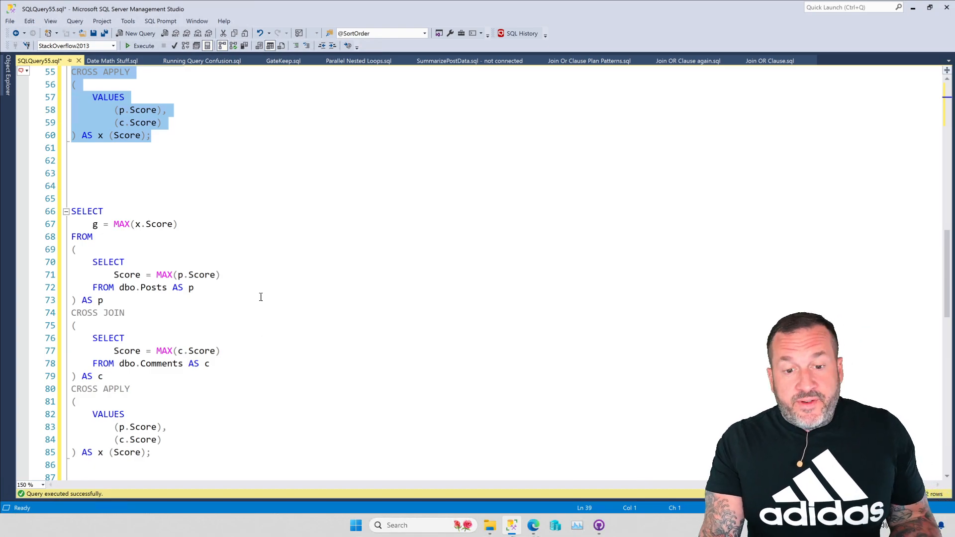
mouse_move(280, 298)
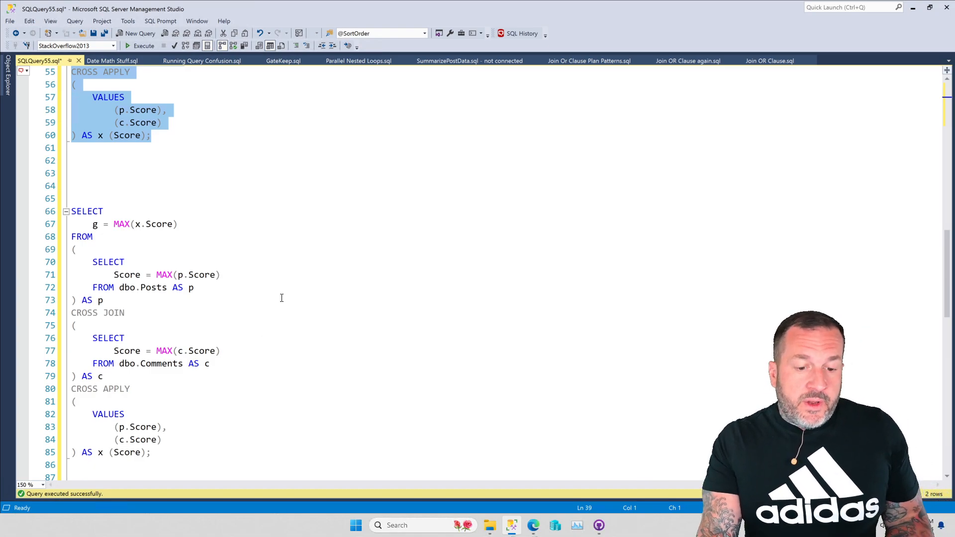
scroll(down, 3)
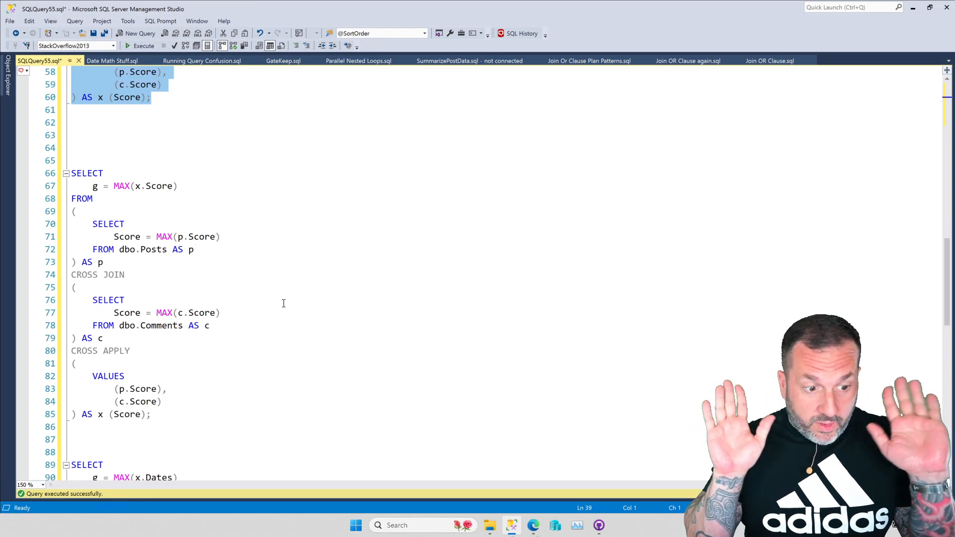
mouse_move(261, 270)
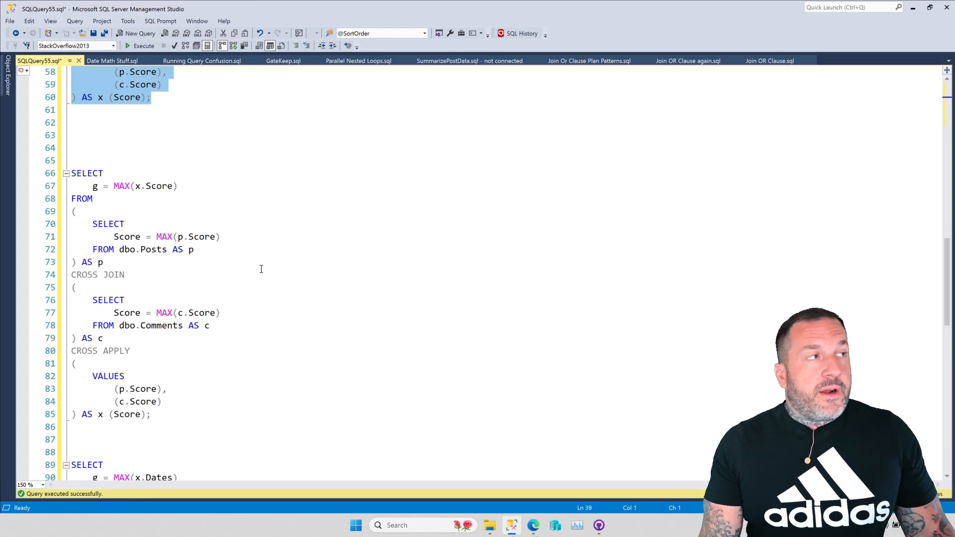
mouse_move(251, 356)
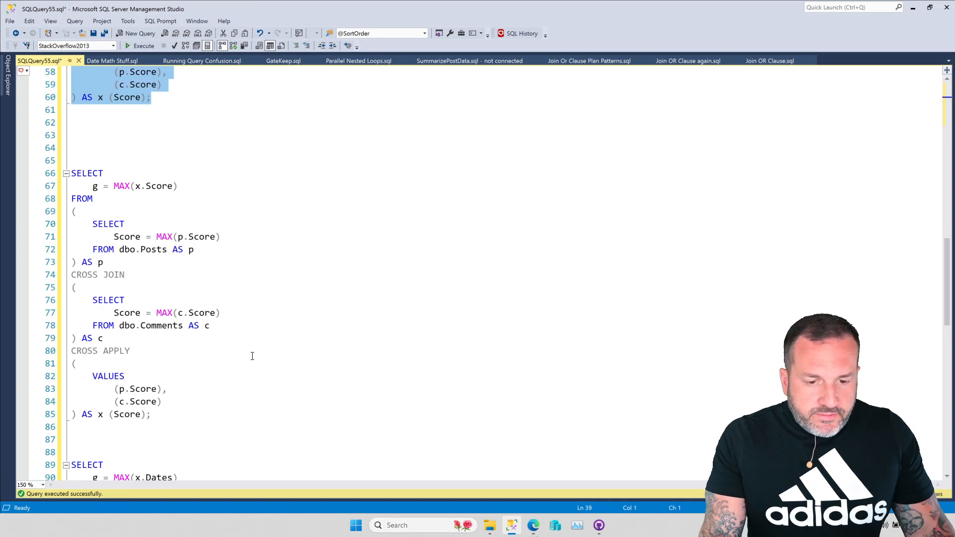
mouse_move(281, 358)
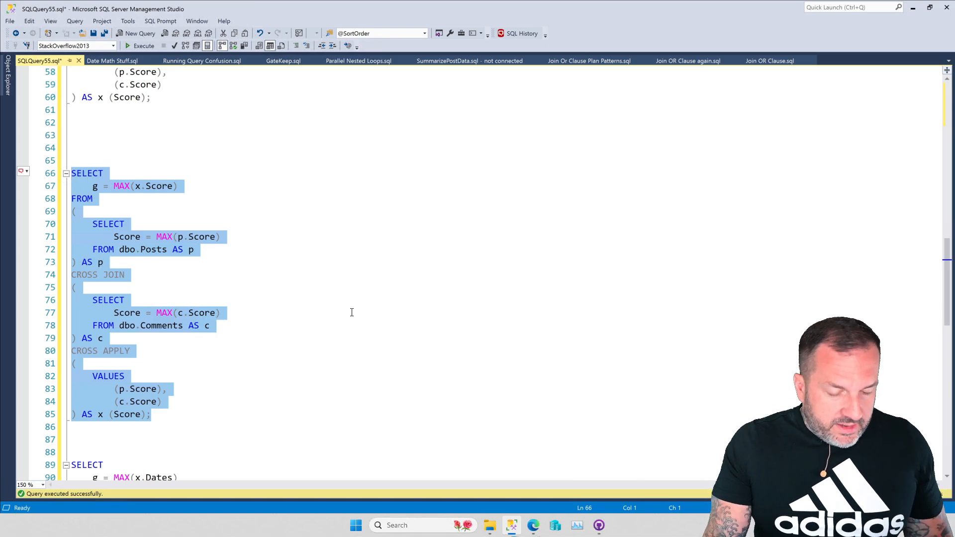
Execute the current selection before moving to the Users date query on lines 89–108
click(143, 46)
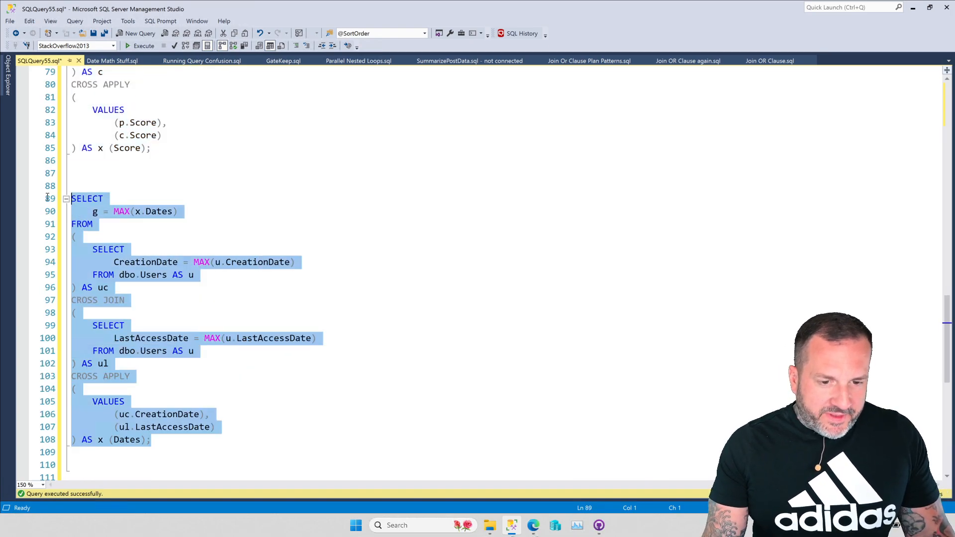
click(143, 46)
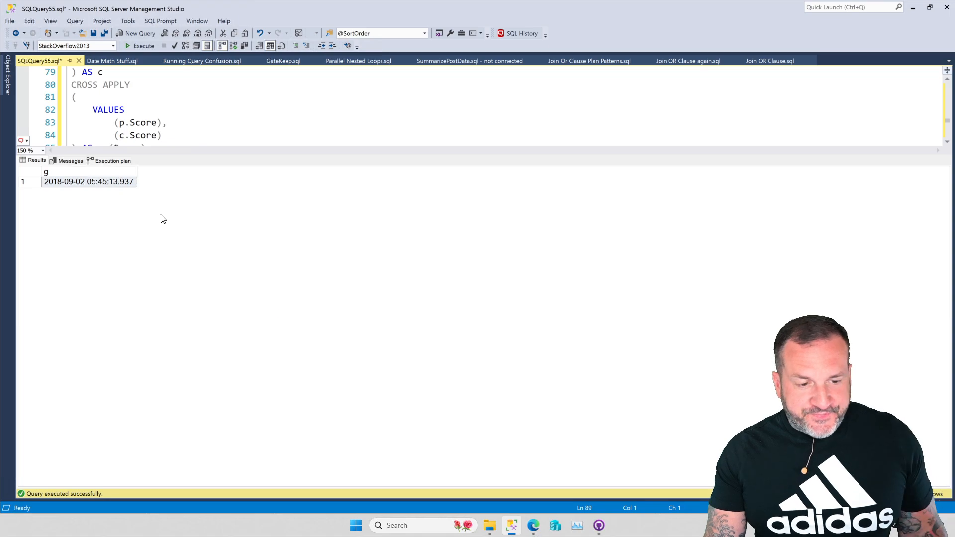
click(113, 160)
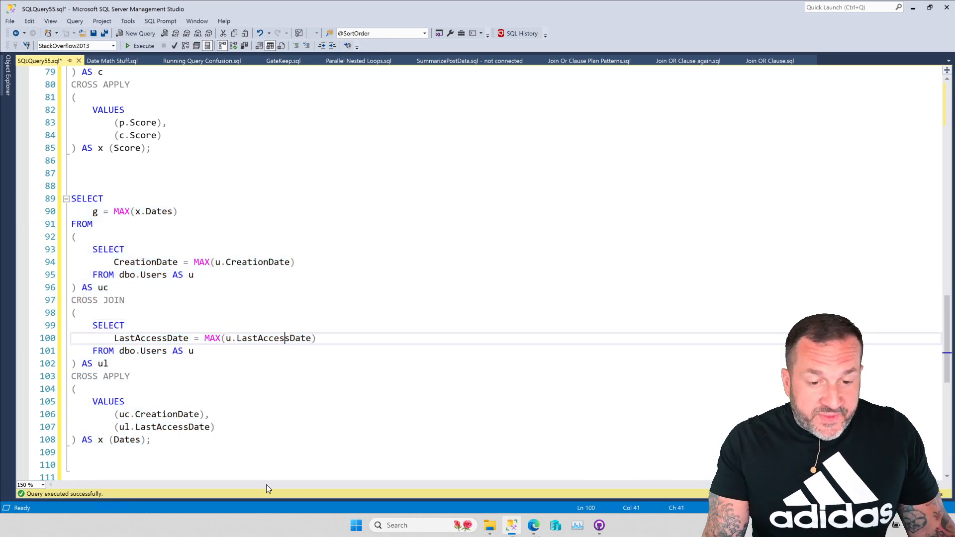
Scroll back up to the GREATEST Posts–Comments query on lines 24–36
scroll(up, 3)
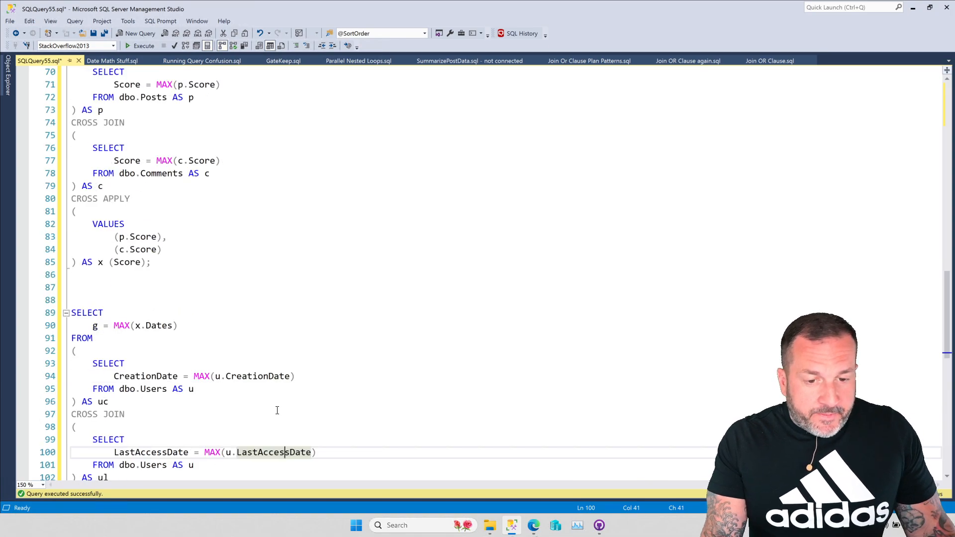
scroll(up, 3)
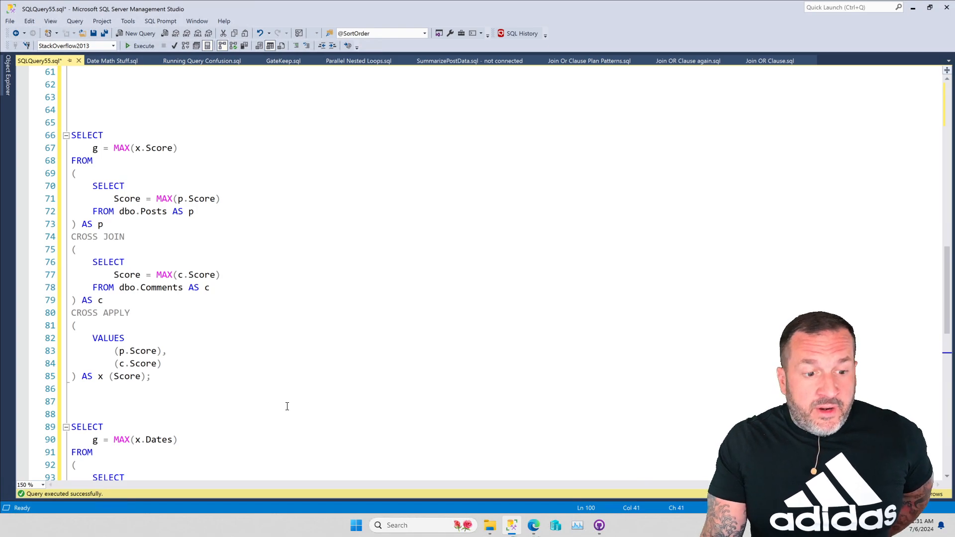
scroll(up, 3)
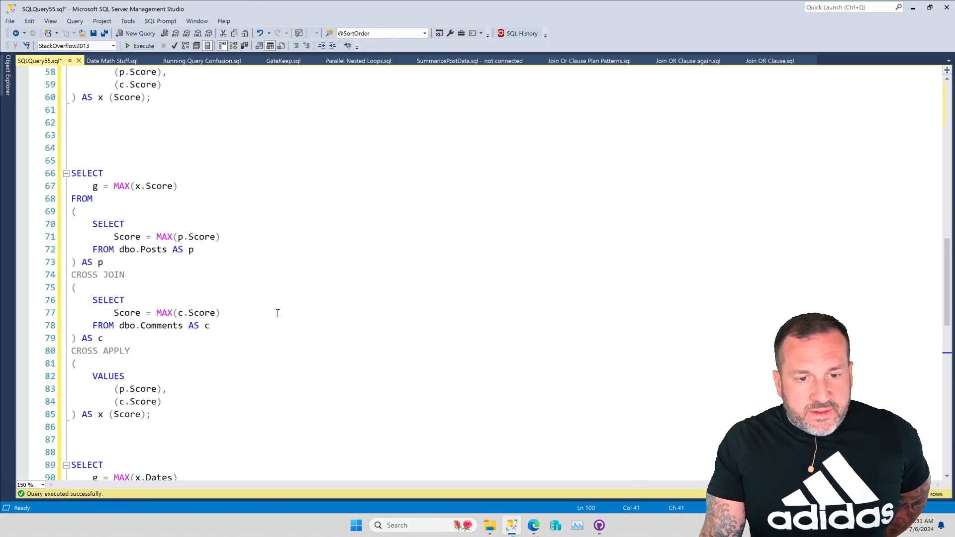
scroll(up, 3)
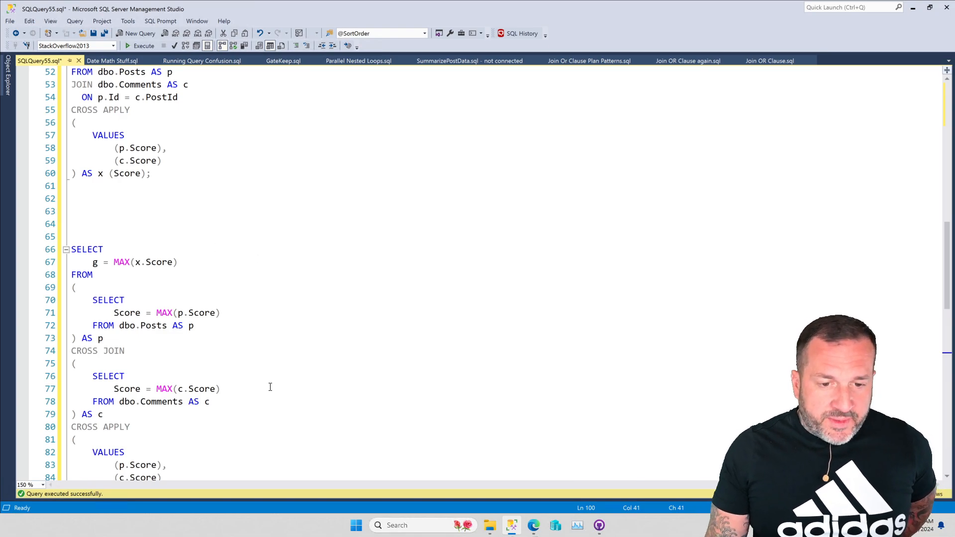
scroll(up, 3)
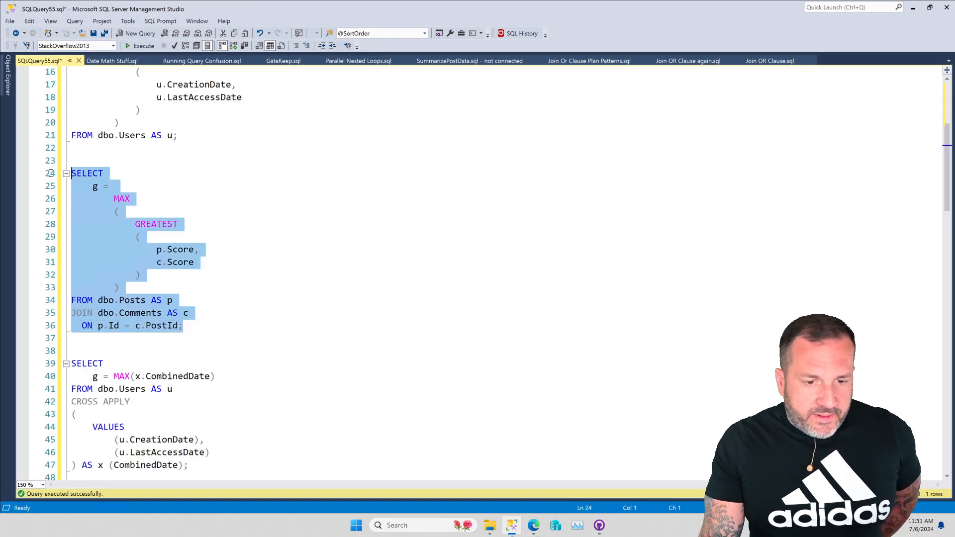
Execute the GREATEST query and inspect its hash-join-over-two-index-scans execution plan
click(145, 46)
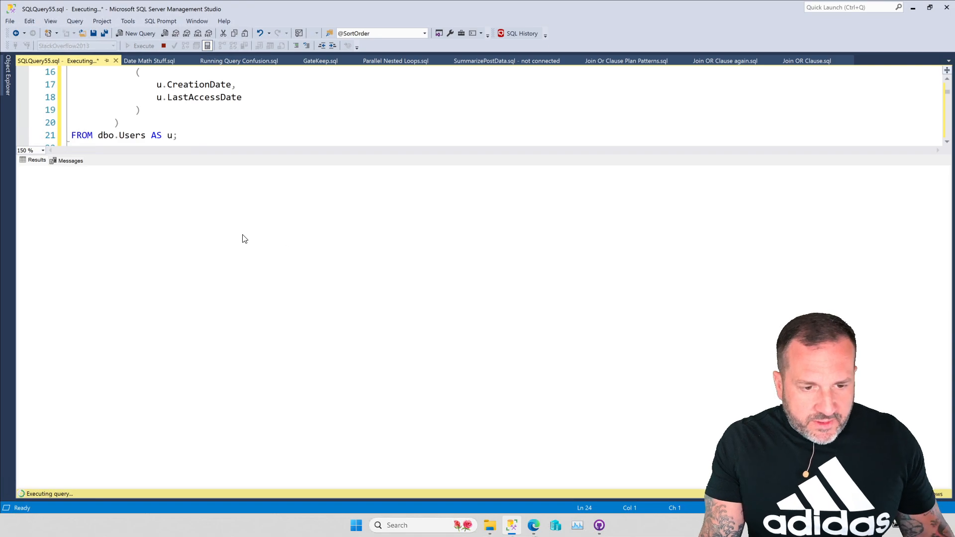
mouse_move(227, 227)
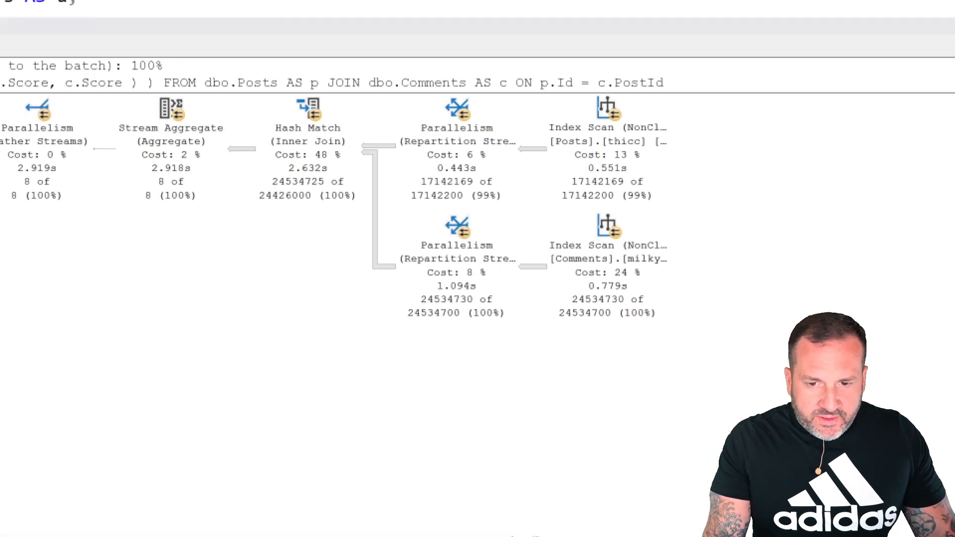
scroll(up, 3)
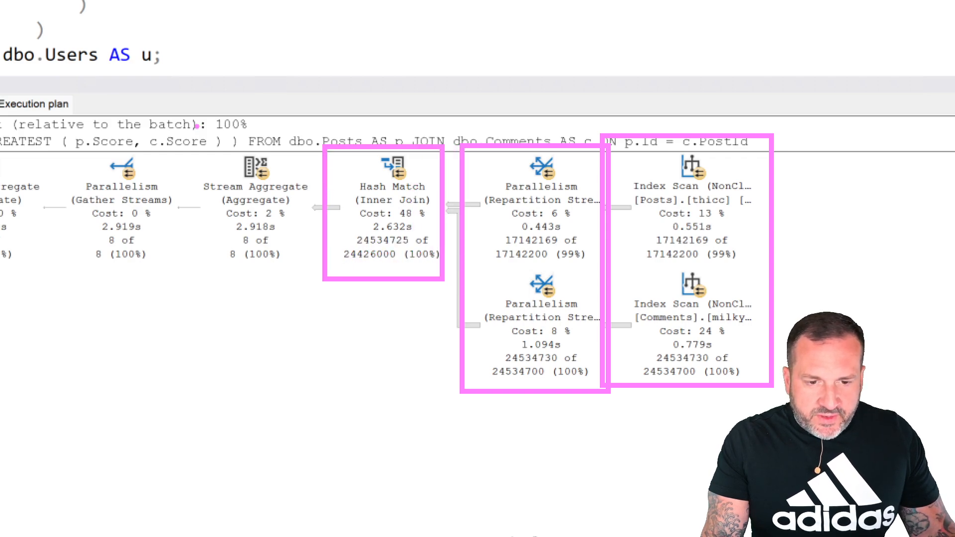
click(255, 213)
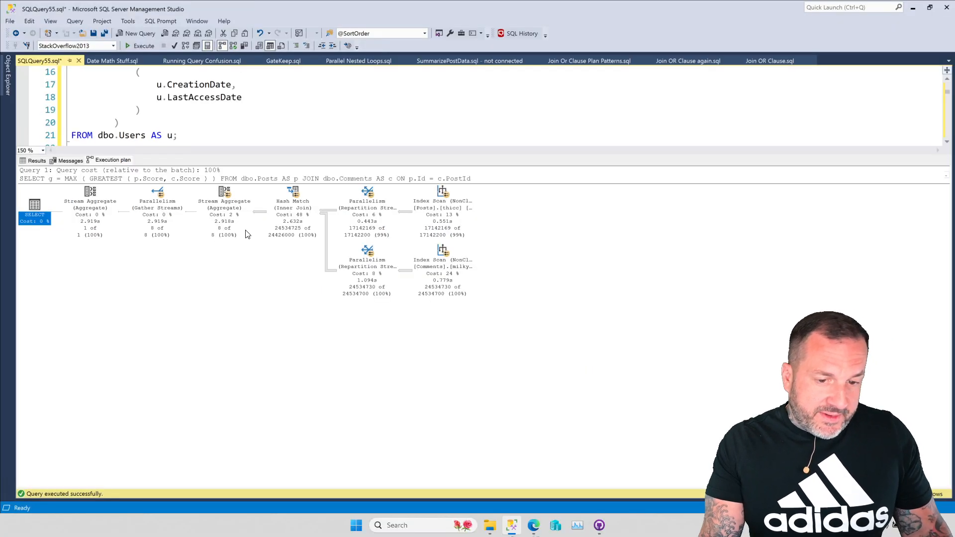
mouse_move(237, 226)
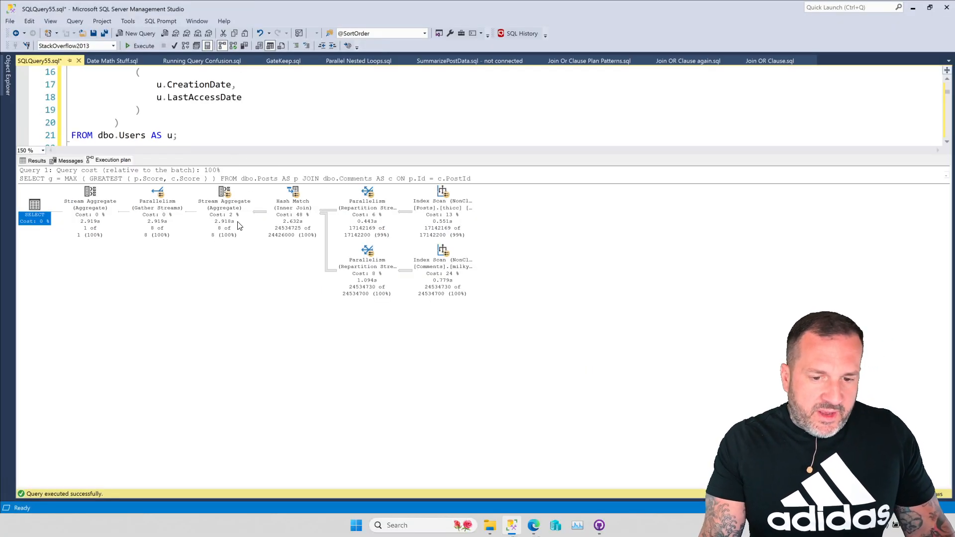
mouse_move(88, 199)
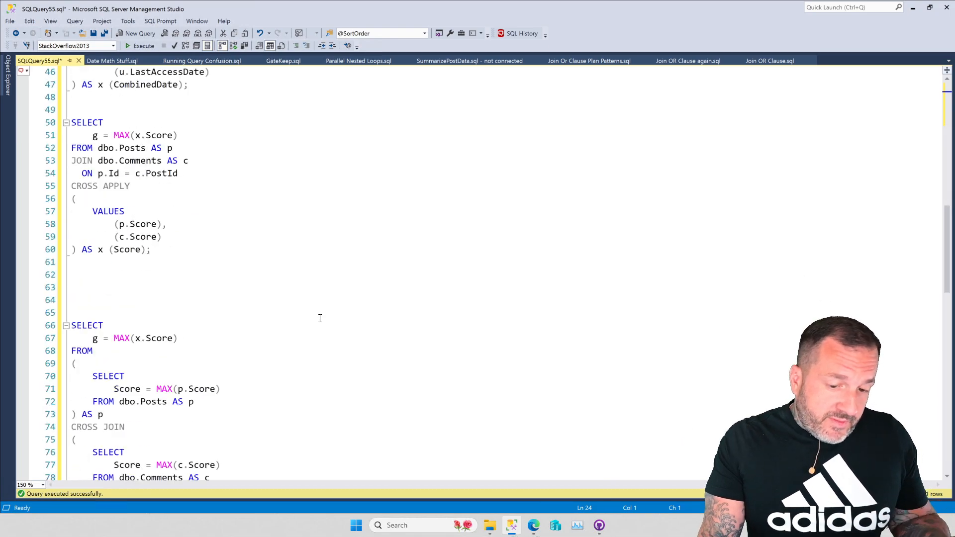
Execute the early-aggregation score query, returning 28708, and show its nested-loops plan
scroll(down, 3)
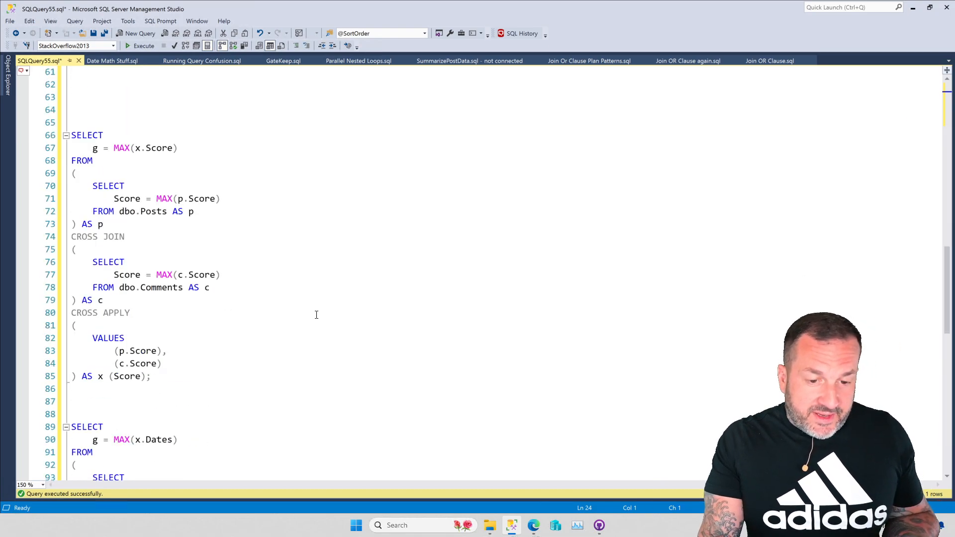
scroll(down, 3)
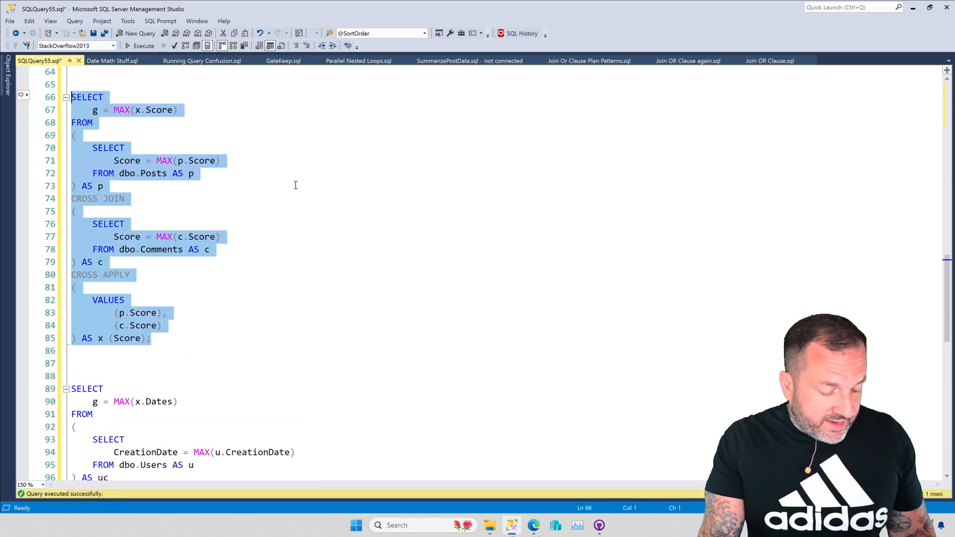
click(144, 46)
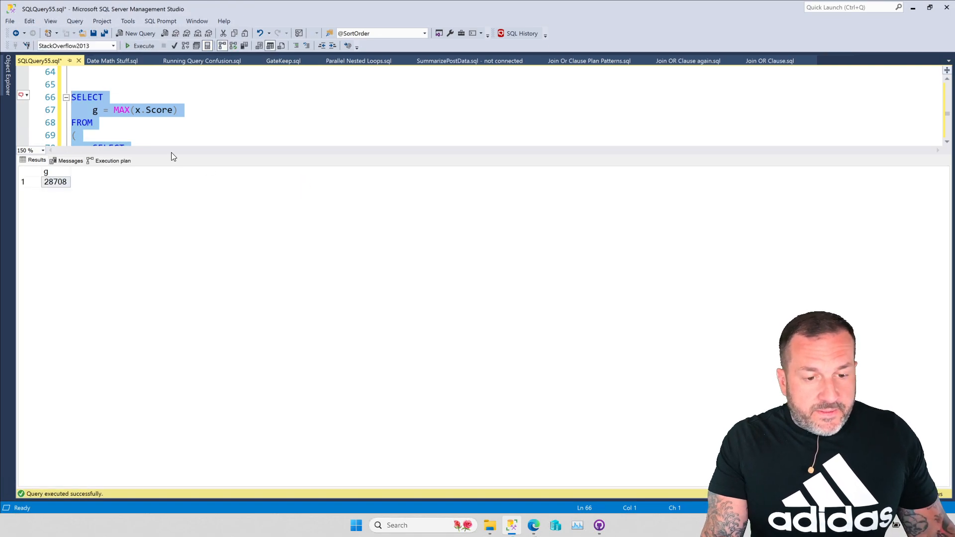
click(113, 161)
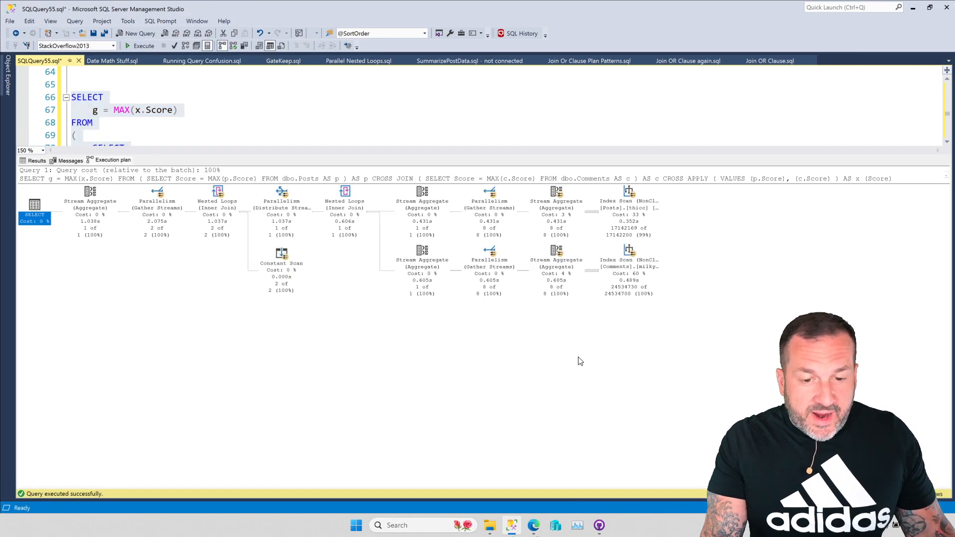
mouse_move(170, 329)
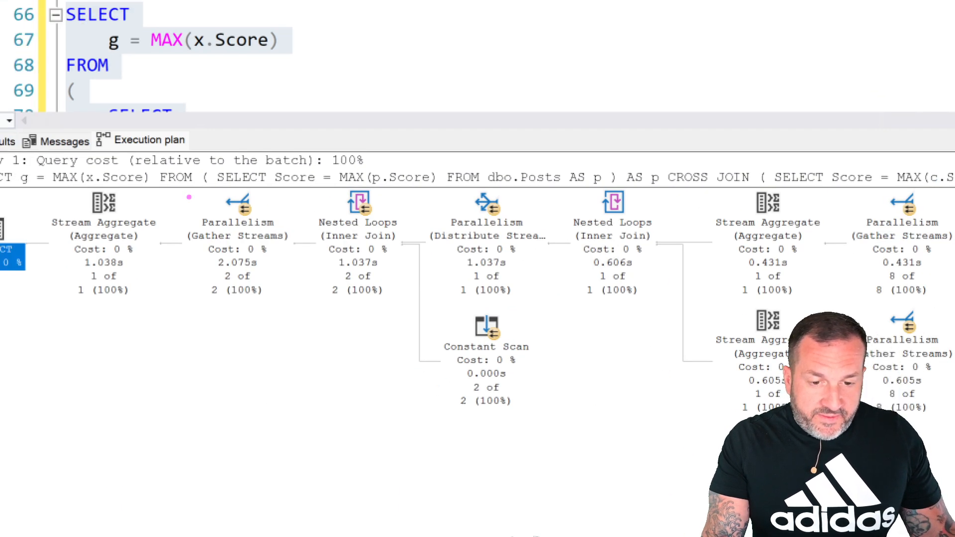
click(238, 243)
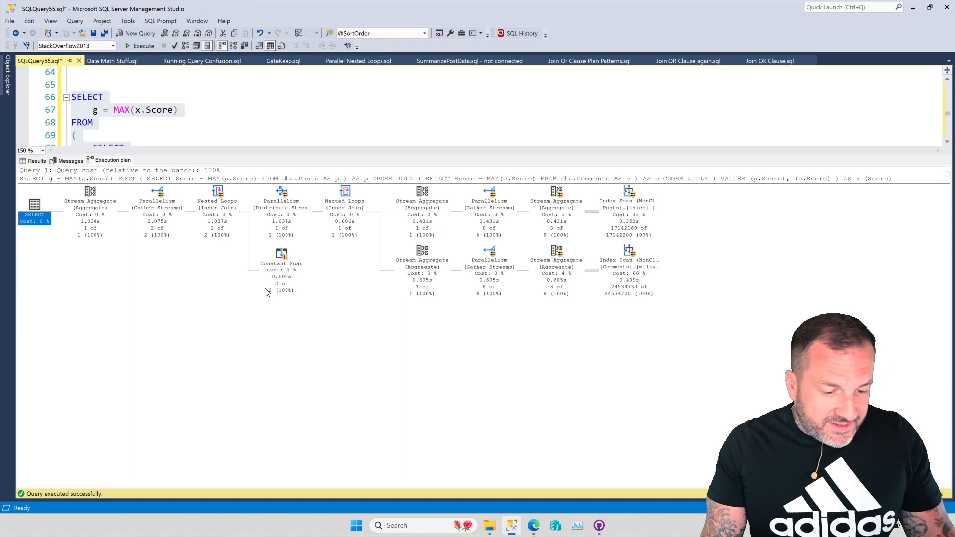
mouse_move(129, 445)
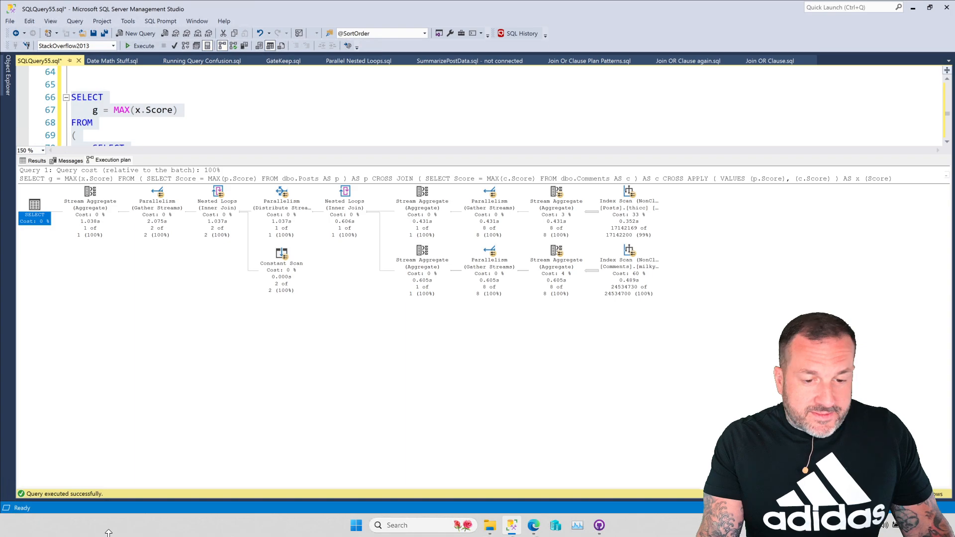
mouse_move(273, 407)
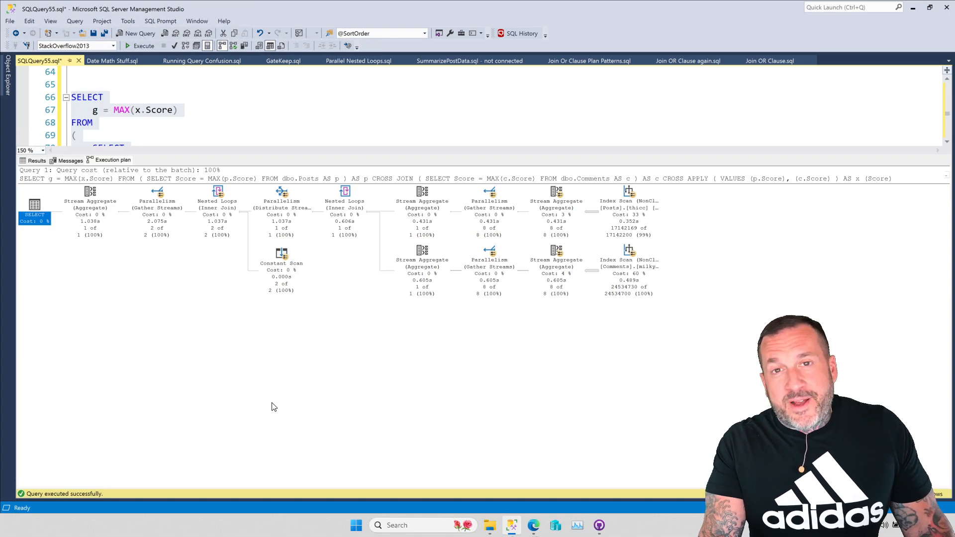
mouse_move(191, 309)
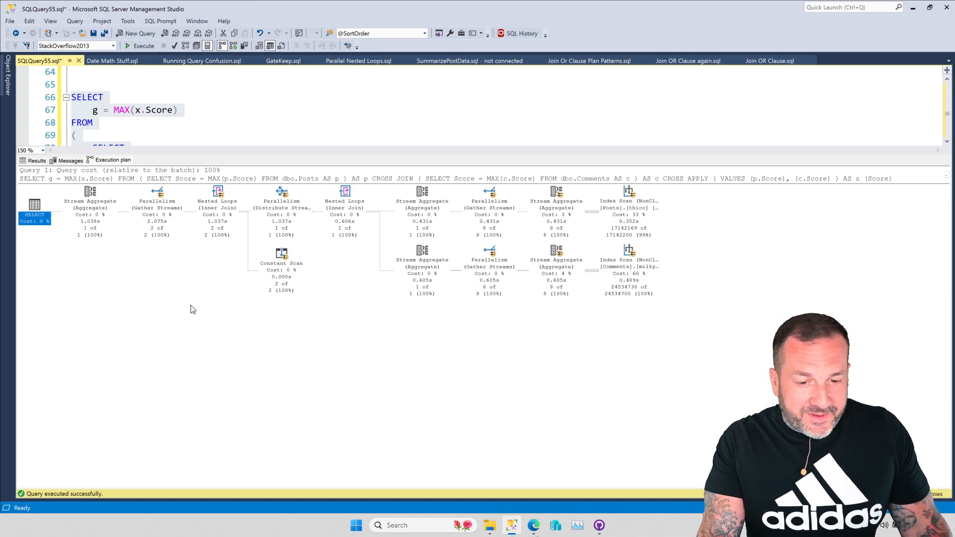
mouse_move(352, 322)
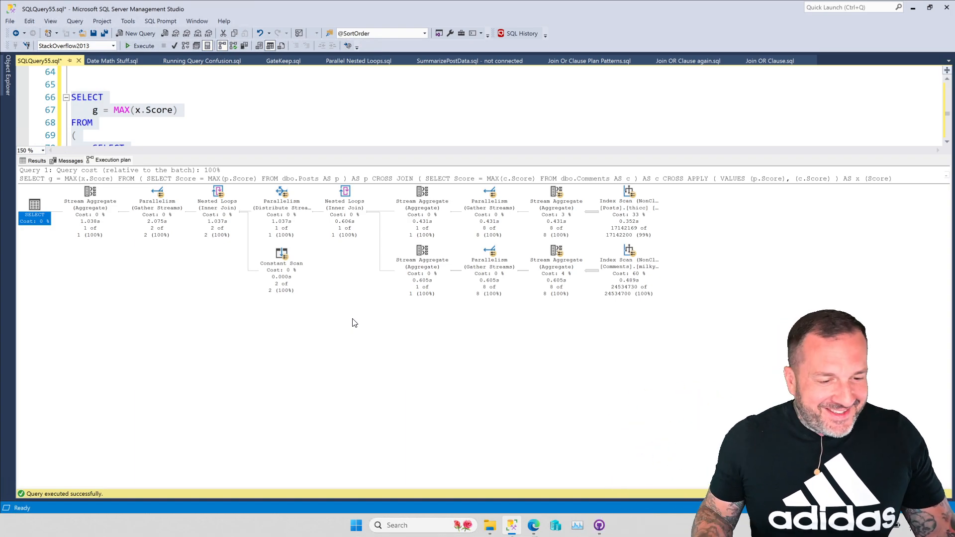
mouse_move(347, 311)
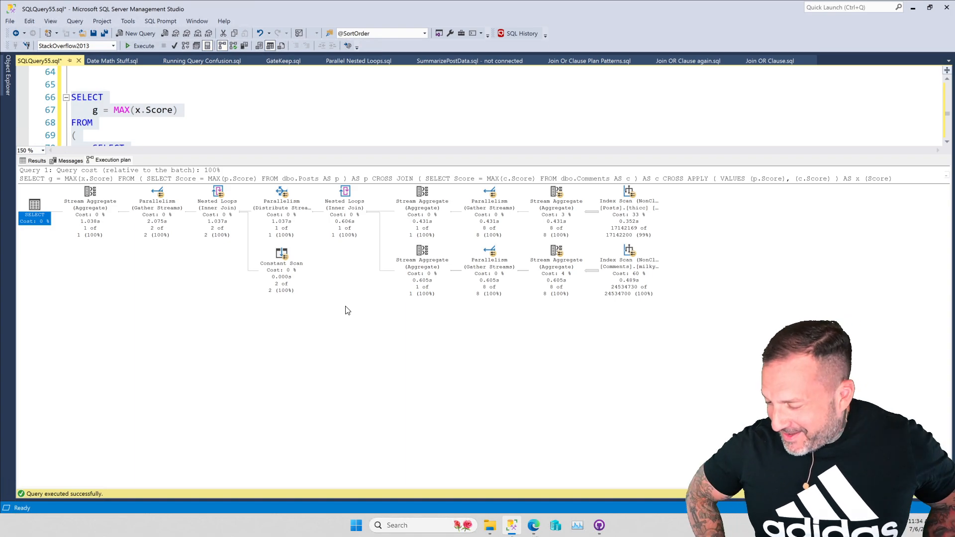